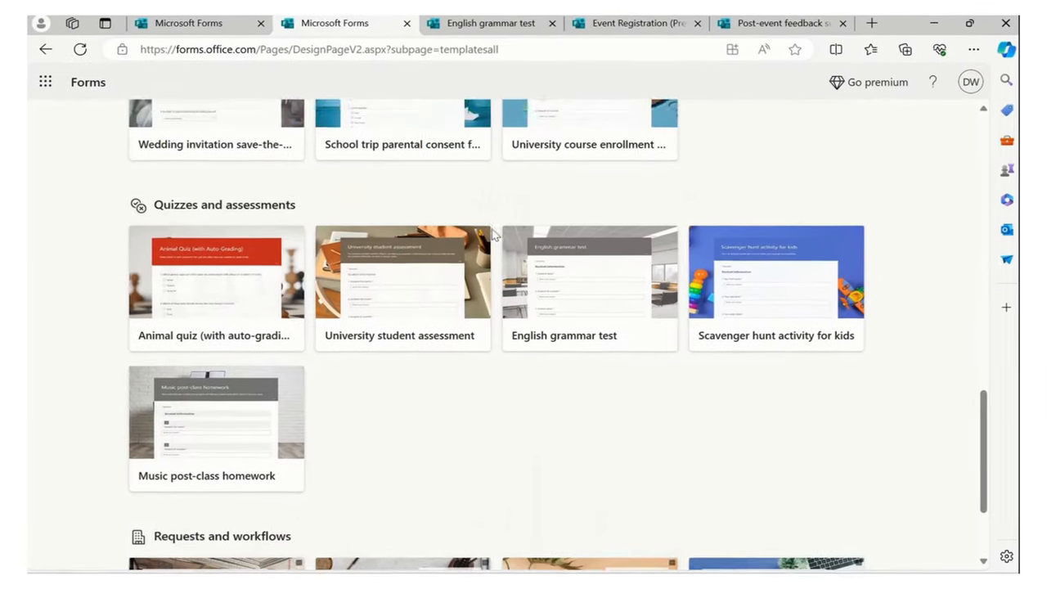
- Open the Expense reimbursement form template from the Requests and workflows section
{"action": "scroll", "scroll_direction": "down", "scroll_amount": 3}
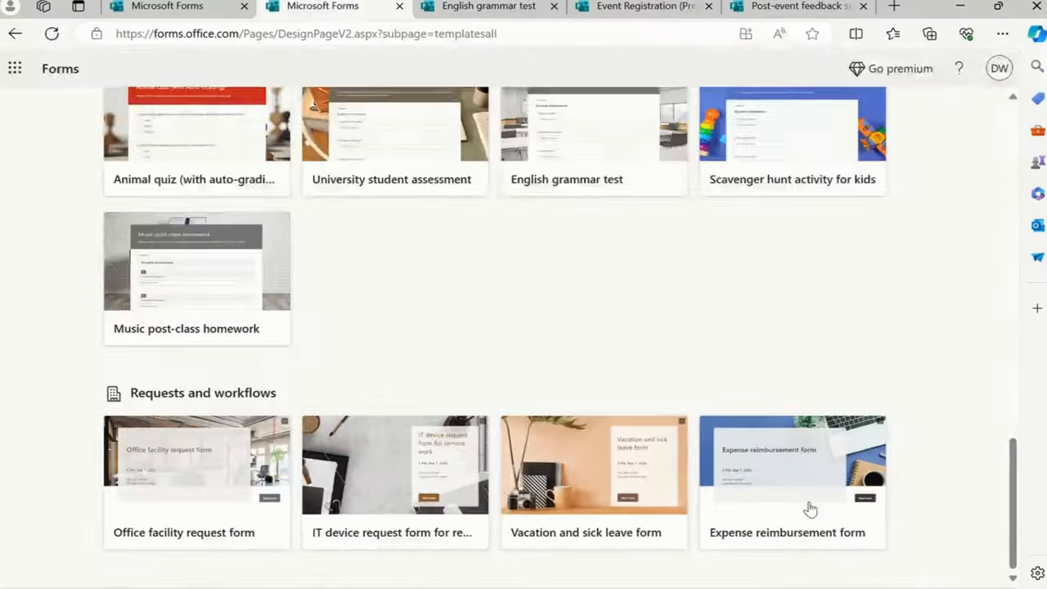
{"action": "left_click", "coordinate": [791, 481]}
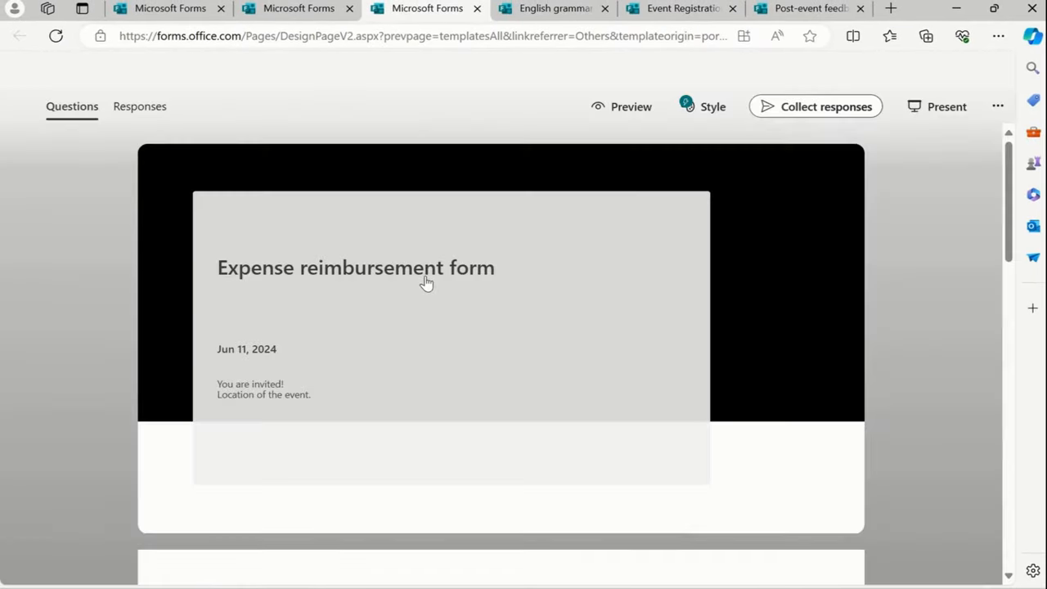
{"action": "scroll", "scroll_direction": "down", "scroll_amount": 3}
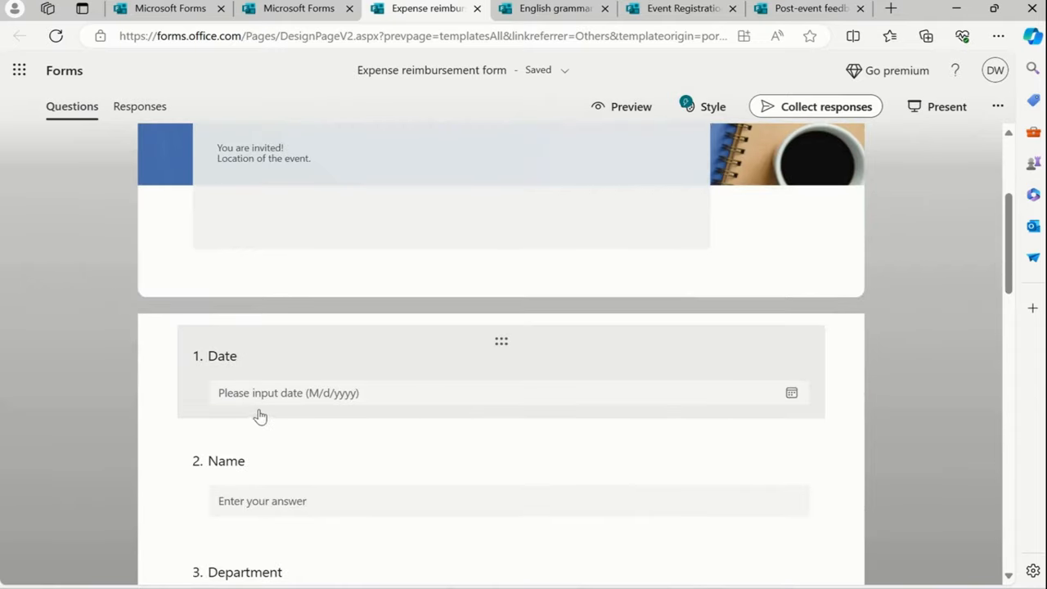
- Preview the Expense reimbursement form as a respondent on a computer
{"action": "left_click", "coordinate": [631, 107]}
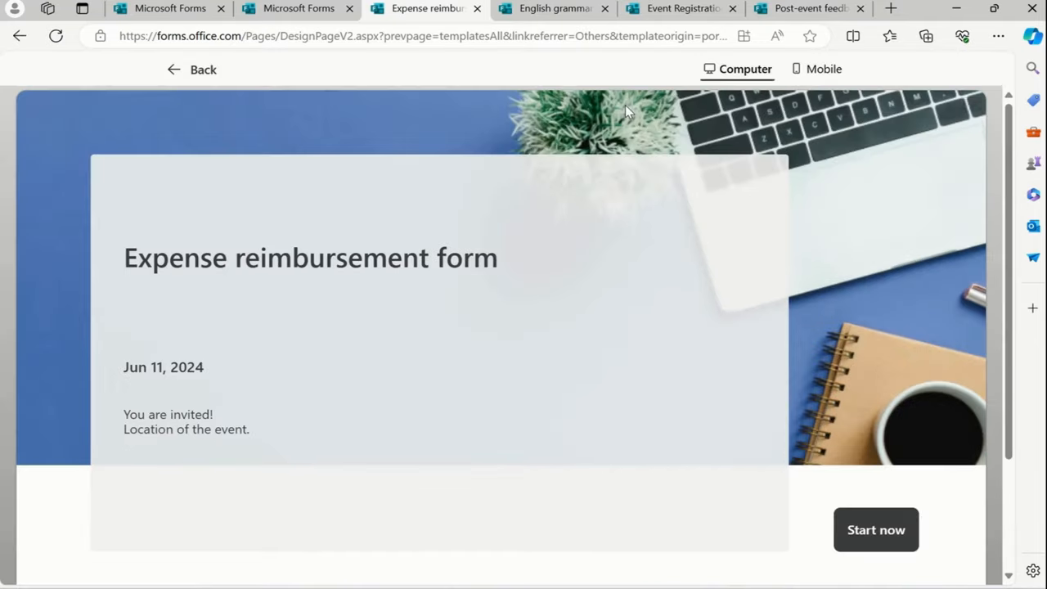
{"action": "mouse_move", "coordinate": [503, 255]}
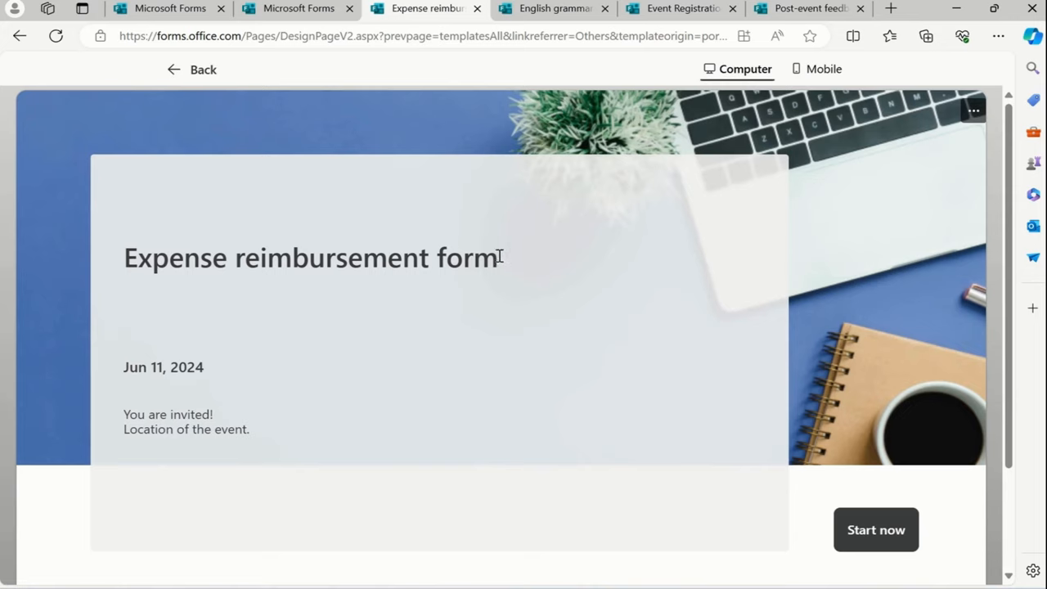
{"action": "mouse_move", "coordinate": [501, 261]}
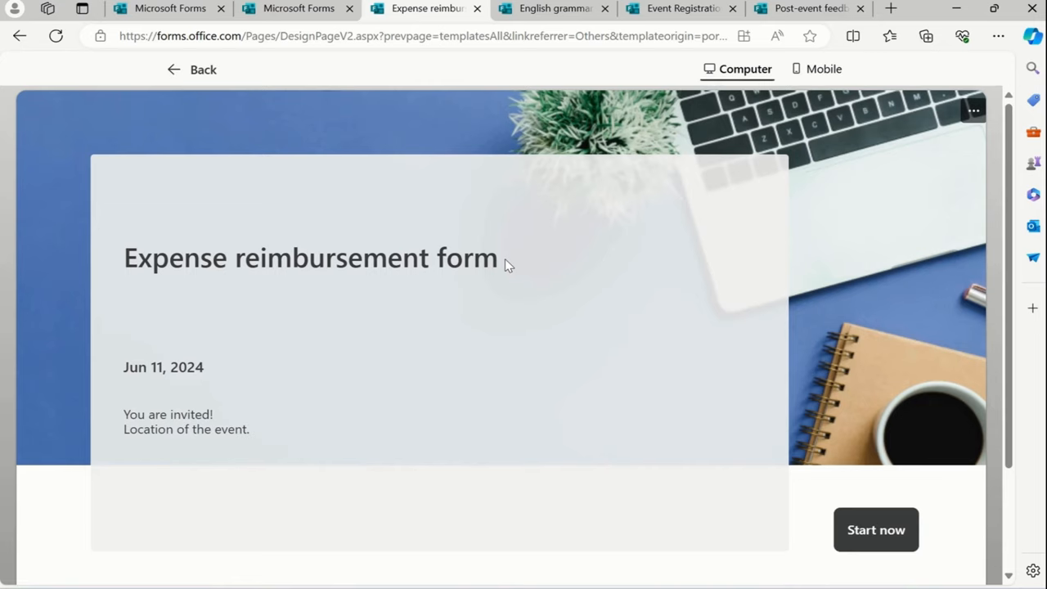
{"action": "mouse_move", "coordinate": [936, 511]}
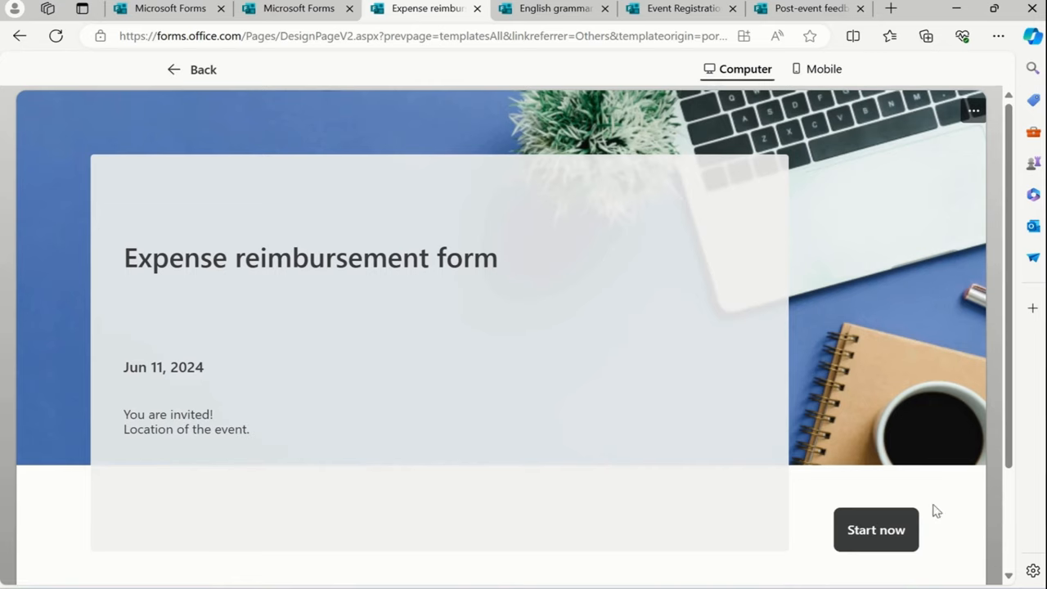
- Start the previewed form, set Date to 6/5/2024, and scroll through the questions to Submit
{"action": "left_click", "coordinate": [876, 529]}
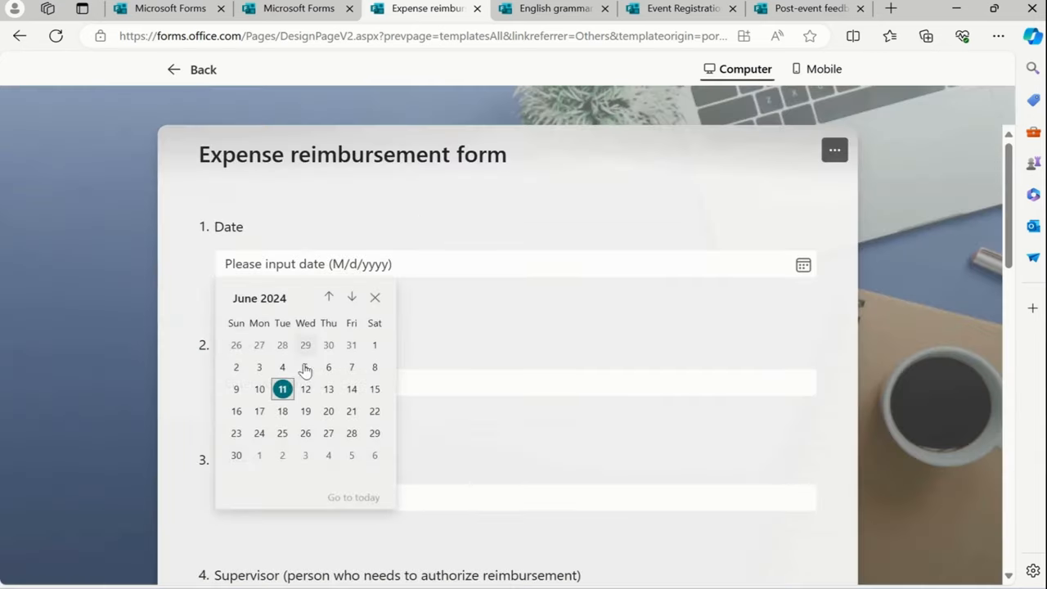
{"action": "left_click", "coordinate": [305, 367]}
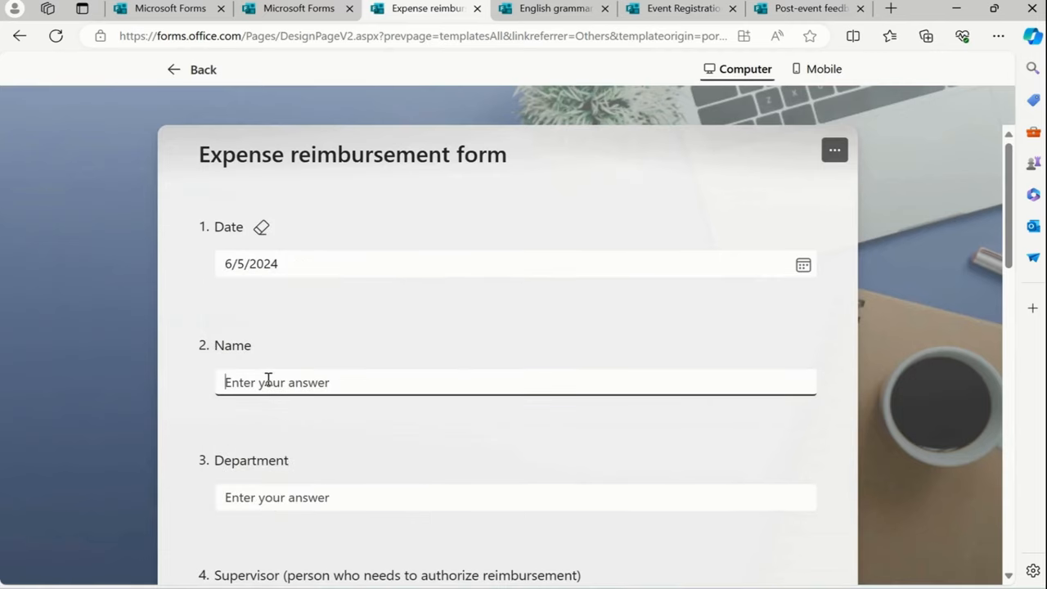
{"action": "scroll", "scroll_direction": "down", "scroll_amount": 3}
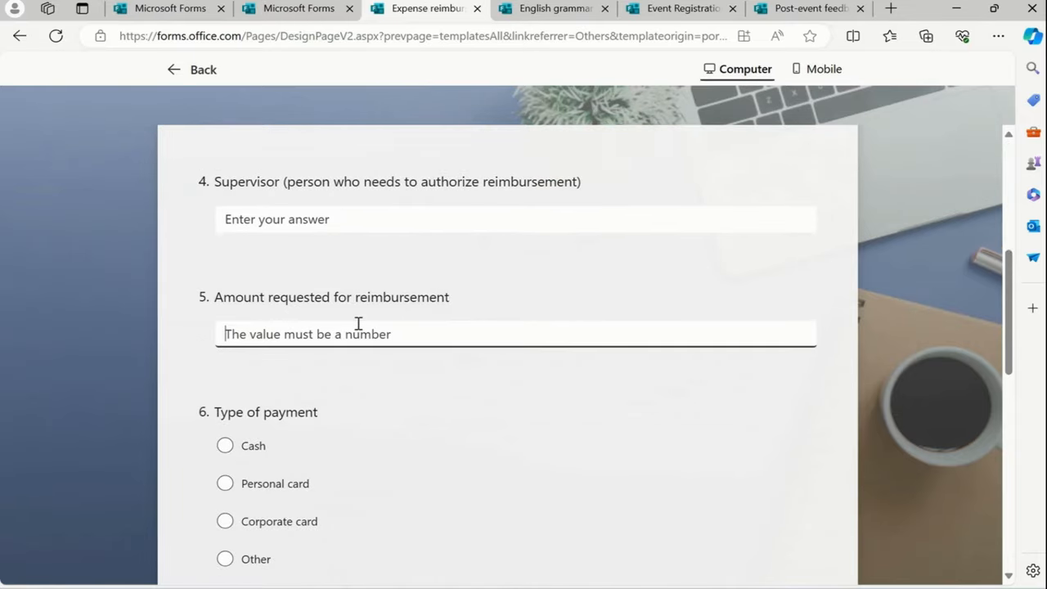
{"action": "scroll", "scroll_direction": "down", "scroll_amount": 3}
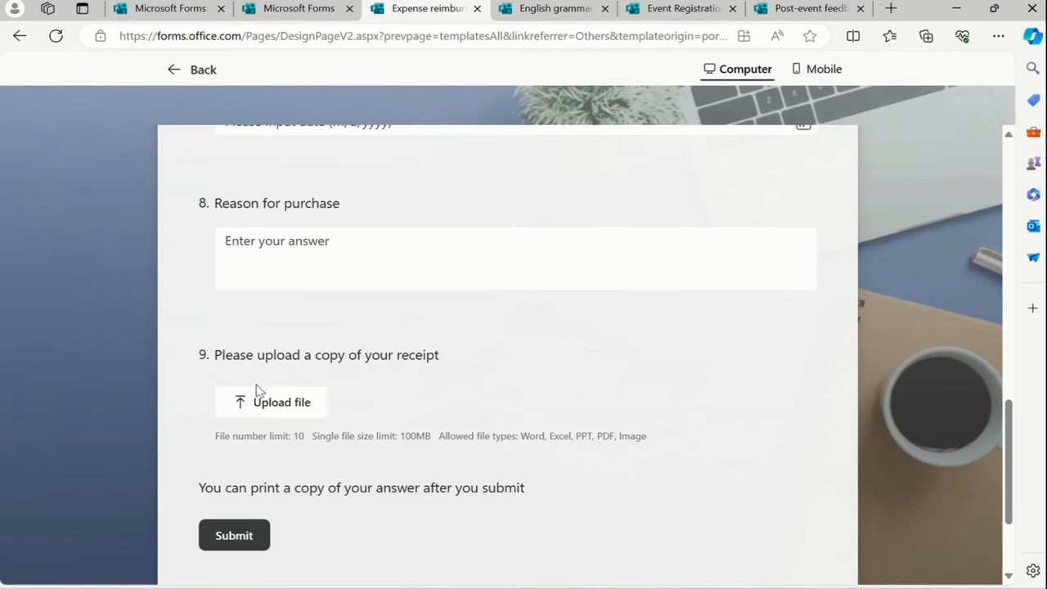
{"action": "mouse_move", "coordinate": [299, 397]}
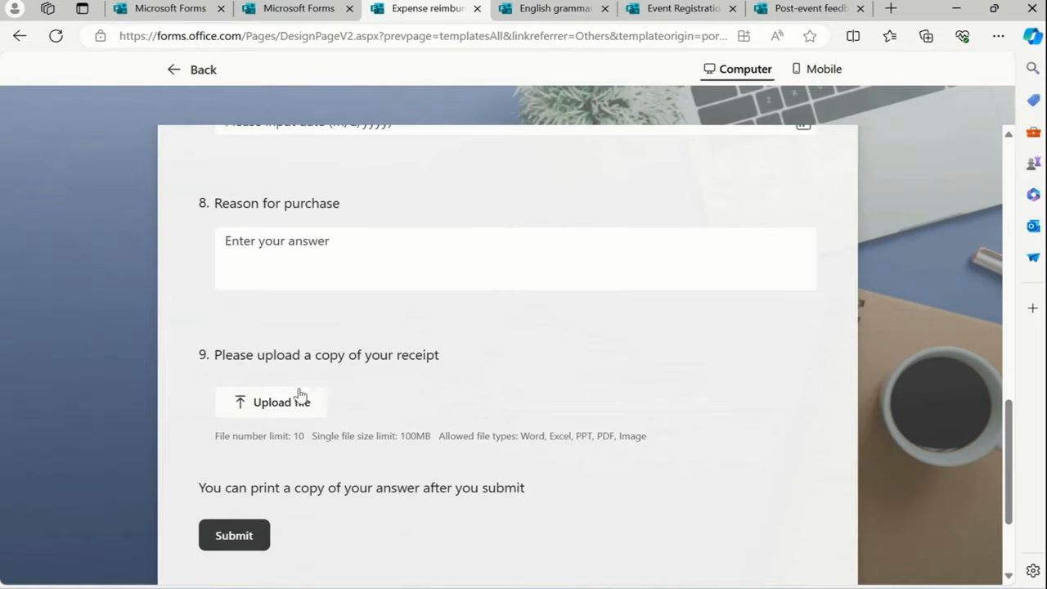
{"action": "scroll", "scroll_direction": "up", "scroll_amount": 3}
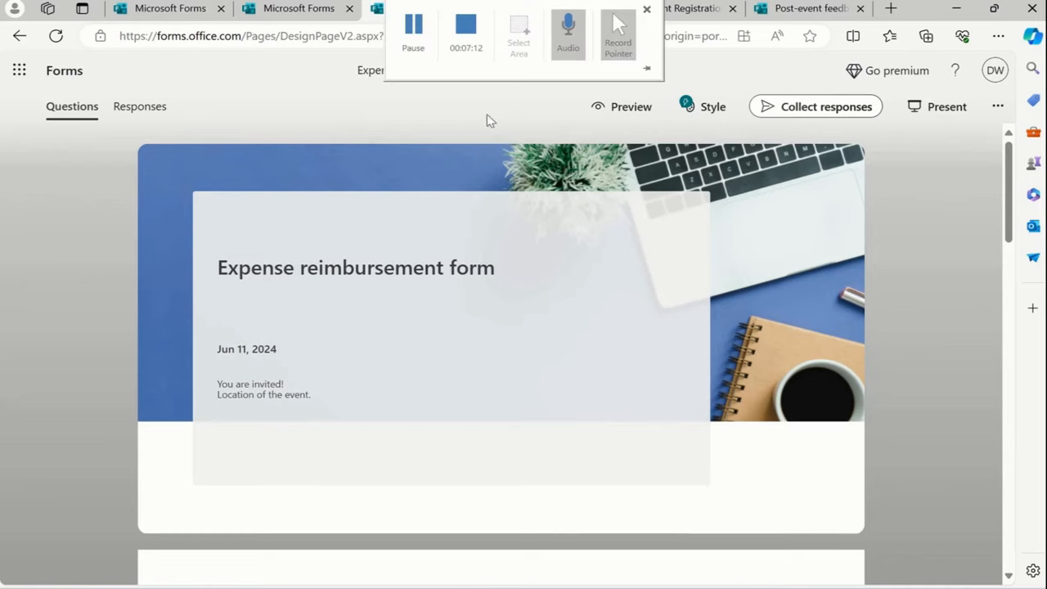
- Switch to the Template gallery browser tab and scroll back to the trending templates
{"action": "left_click", "coordinate": [647, 9]}
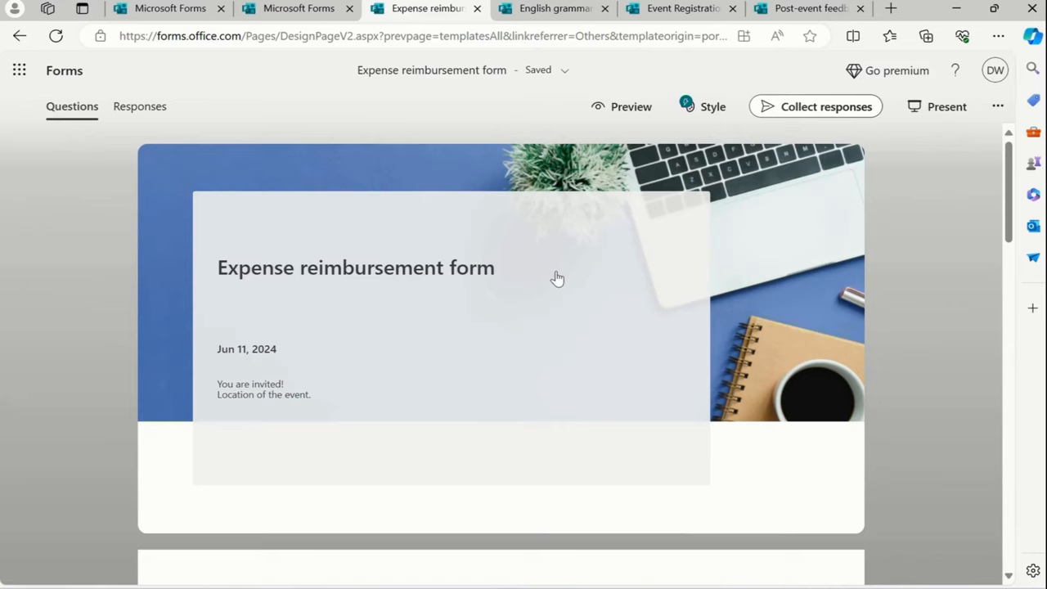
{"action": "mouse_move", "coordinate": [555, 344]}
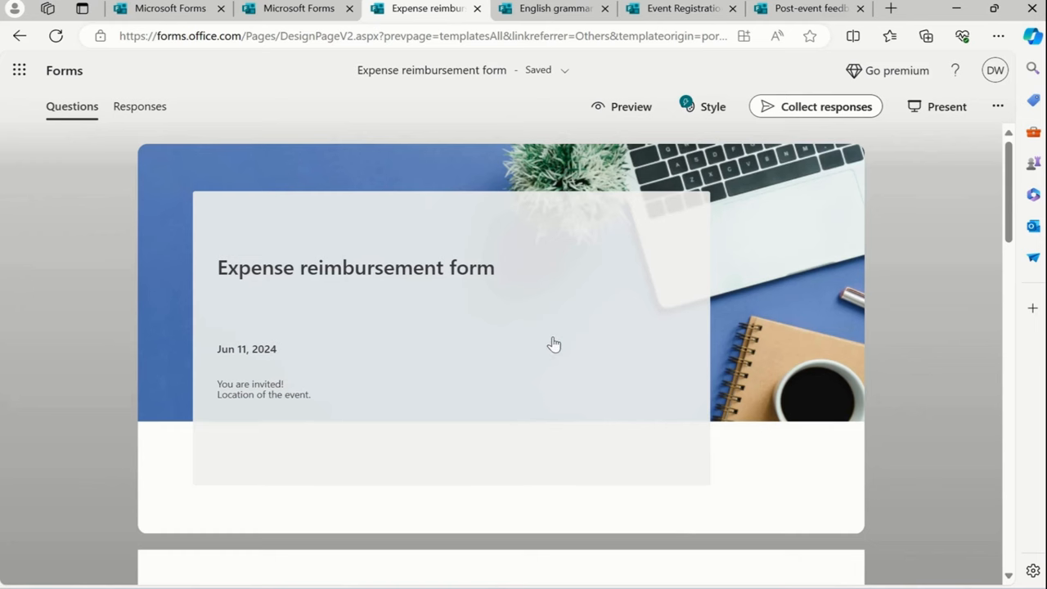
{"action": "left_click", "coordinate": [19, 35]}
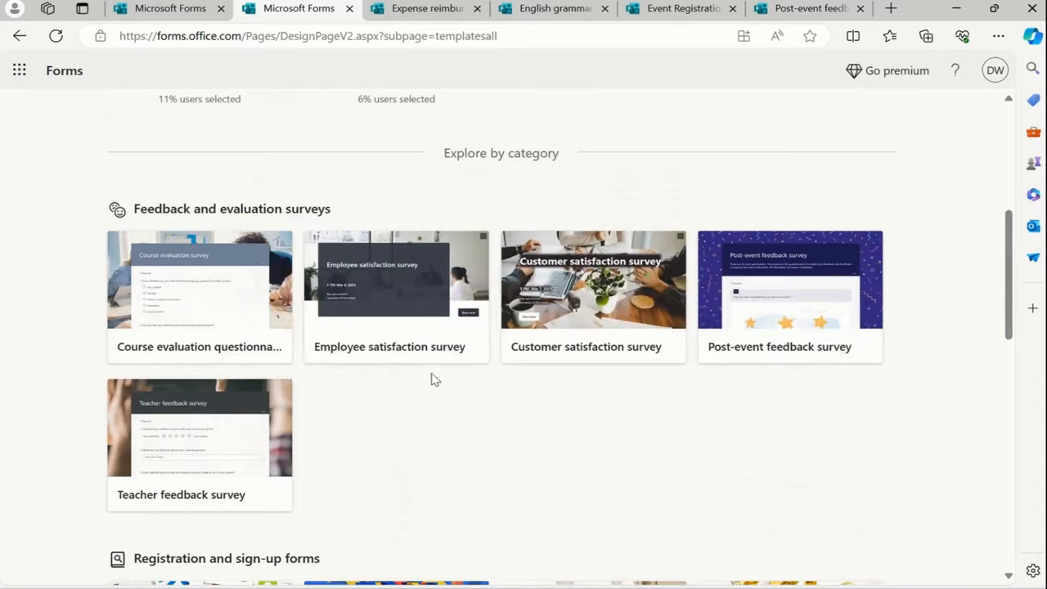
{"action": "scroll", "scroll_direction": "up", "scroll_amount": 3}
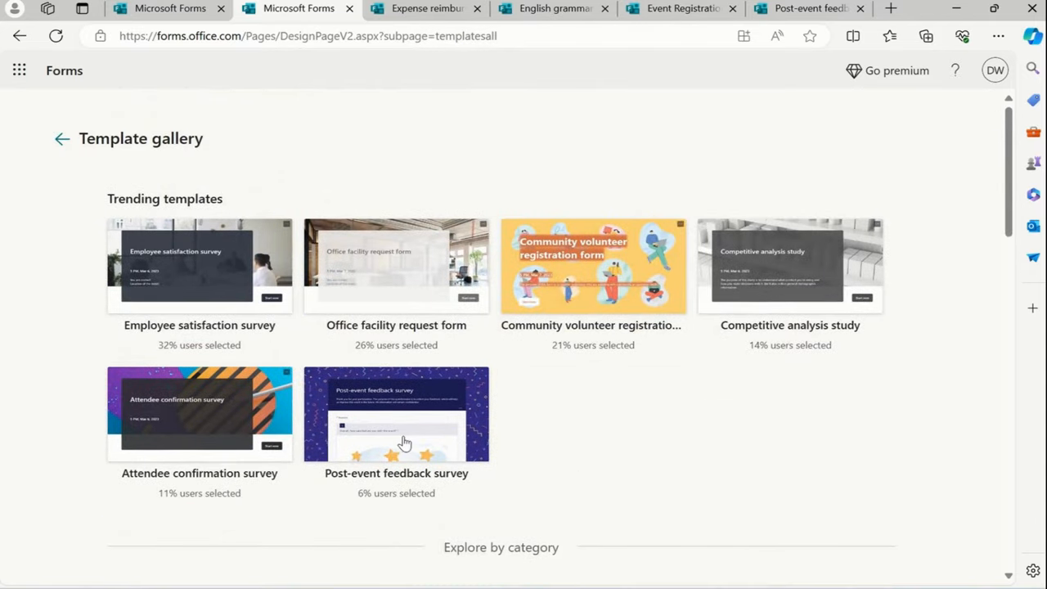